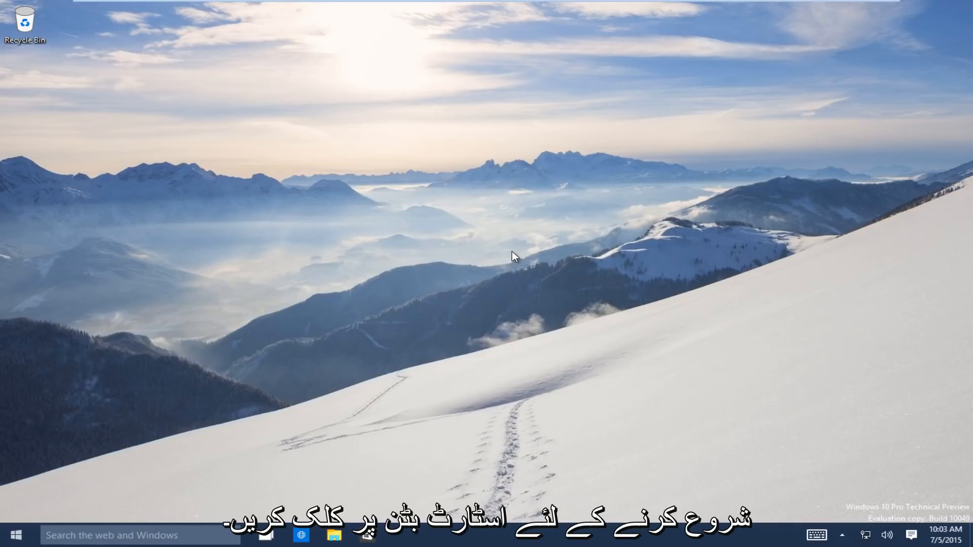
pyautogui.moveTo(28, 510)
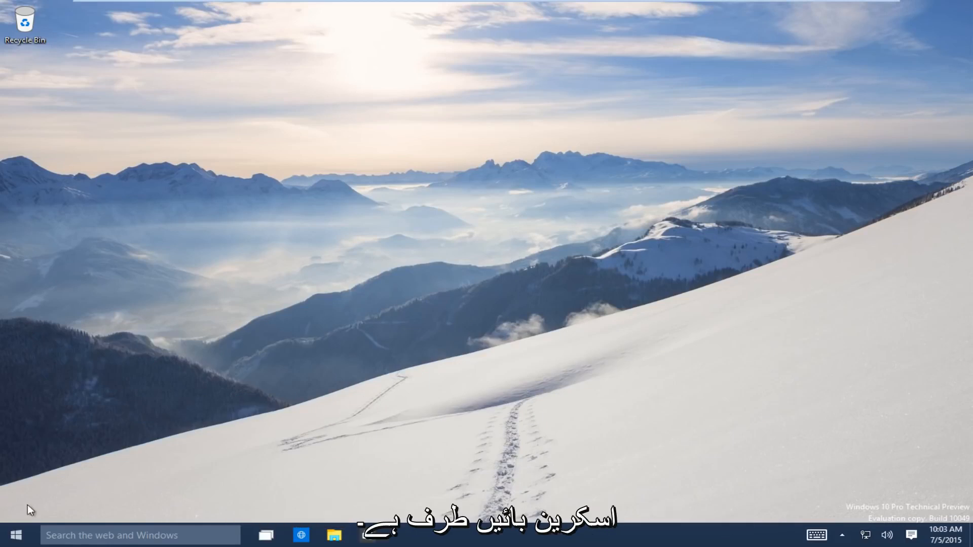
# Step: Reach Settings from the Start button on the Windows 10 desktop
pyautogui.click(18, 533)
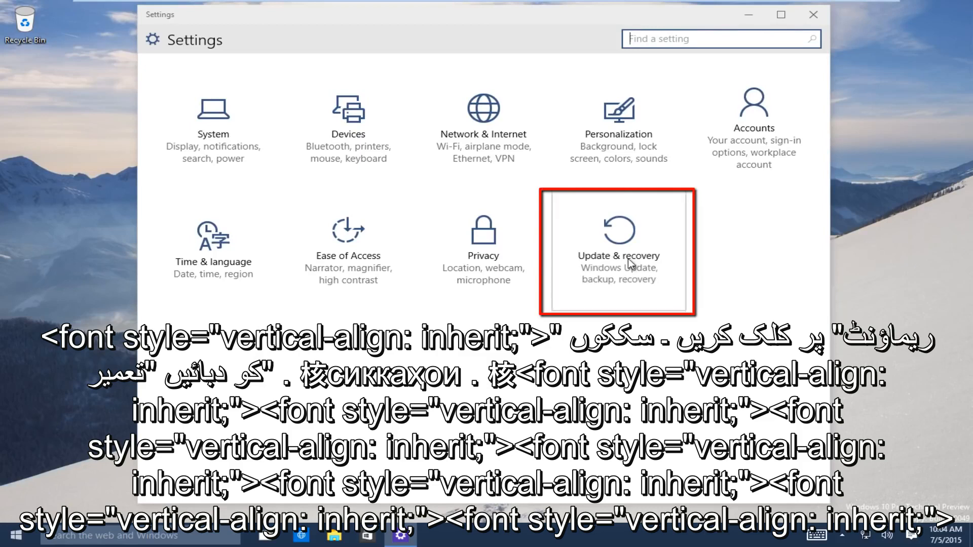
# Step: Go to Update & recovery > Recovery and restart now under Advanced startup
pyautogui.click(621, 256)
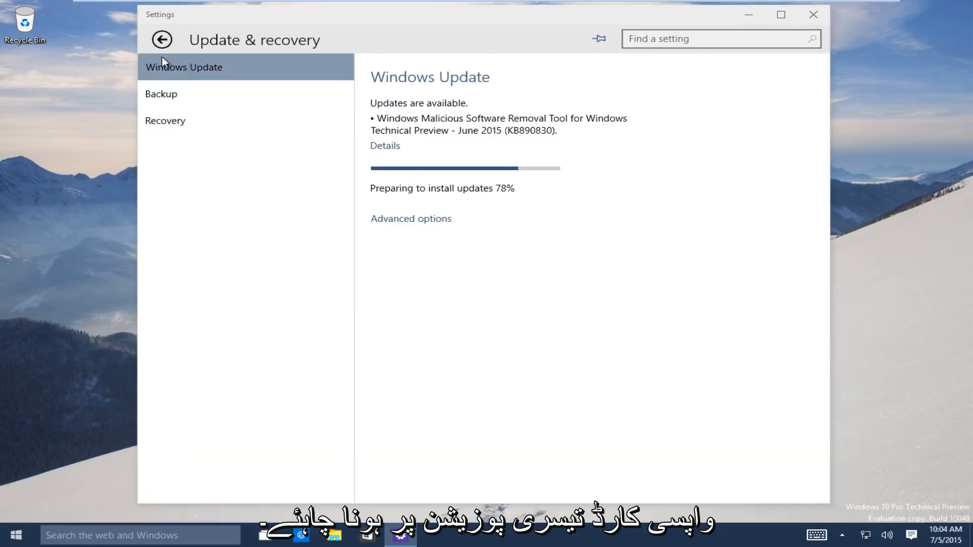
pyautogui.moveTo(172, 122)
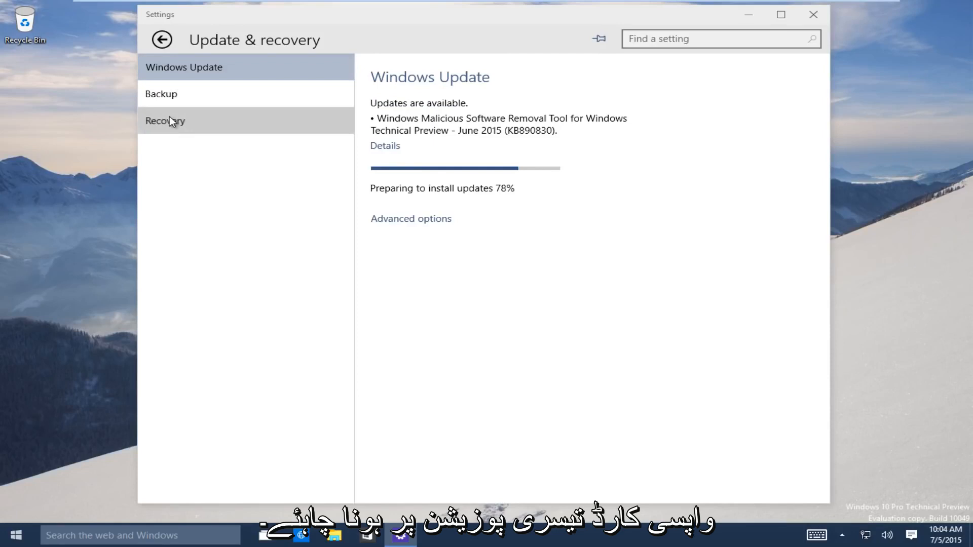
pyautogui.click(166, 121)
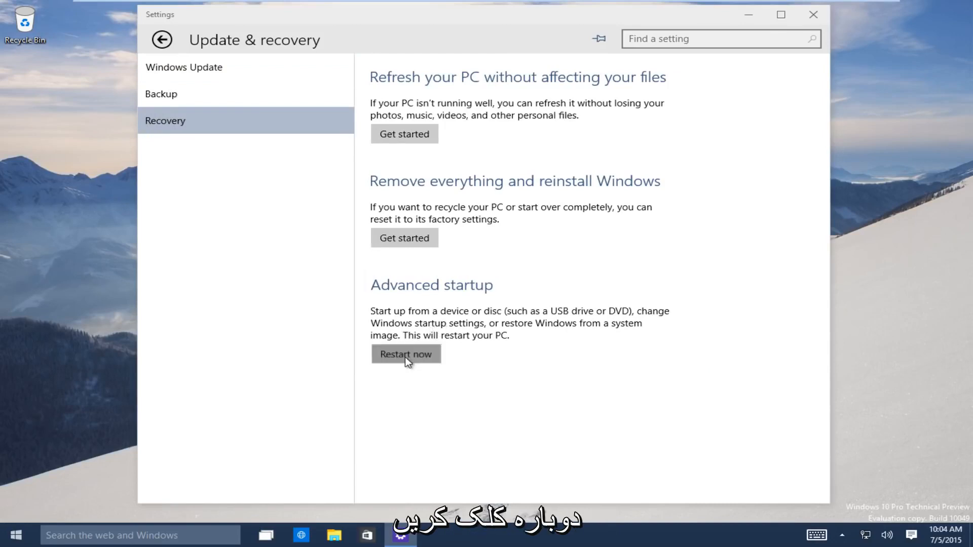
pyautogui.click(410, 354)
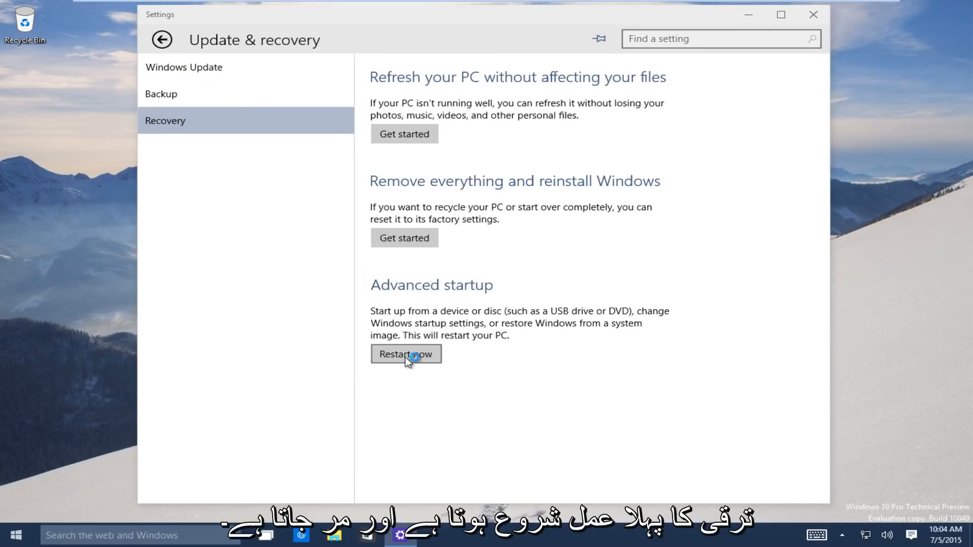
pyautogui.click(405, 354)
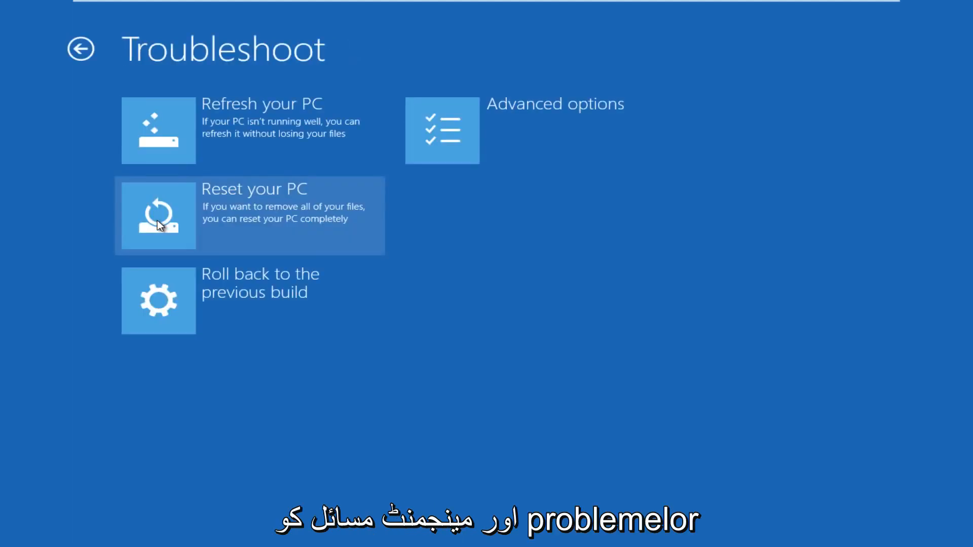
pyautogui.moveTo(454, 133)
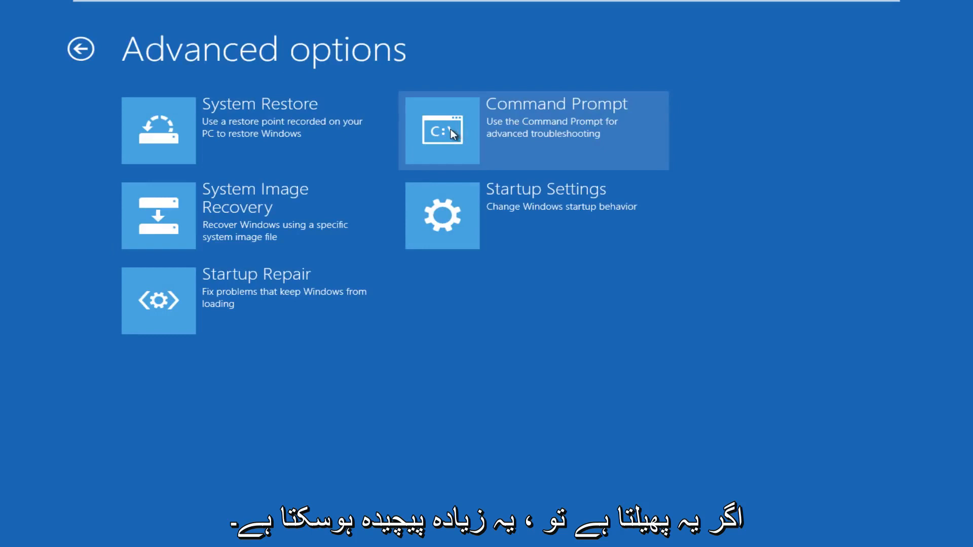
pyautogui.moveTo(186, 302)
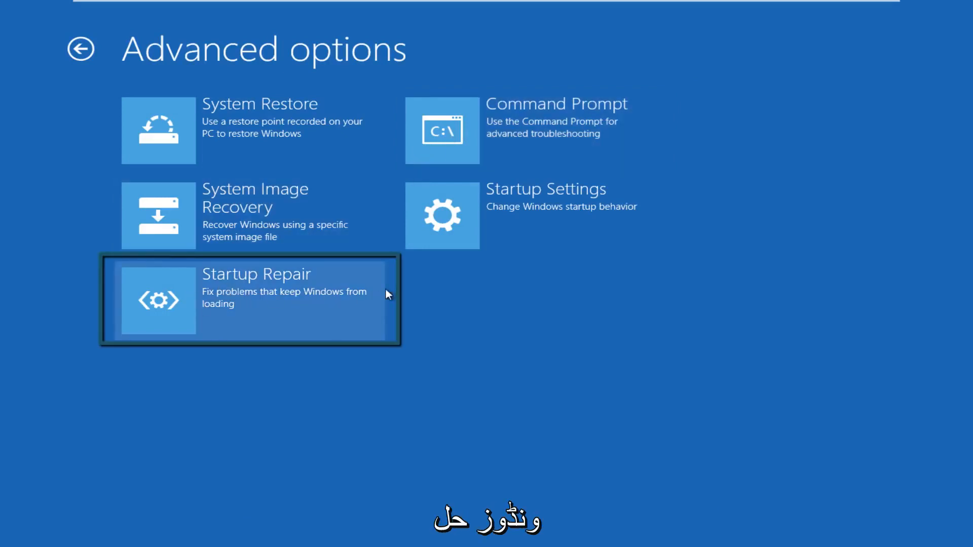
# Step: Start Startup Repair from the Advanced options tools
pyautogui.click(267, 299)
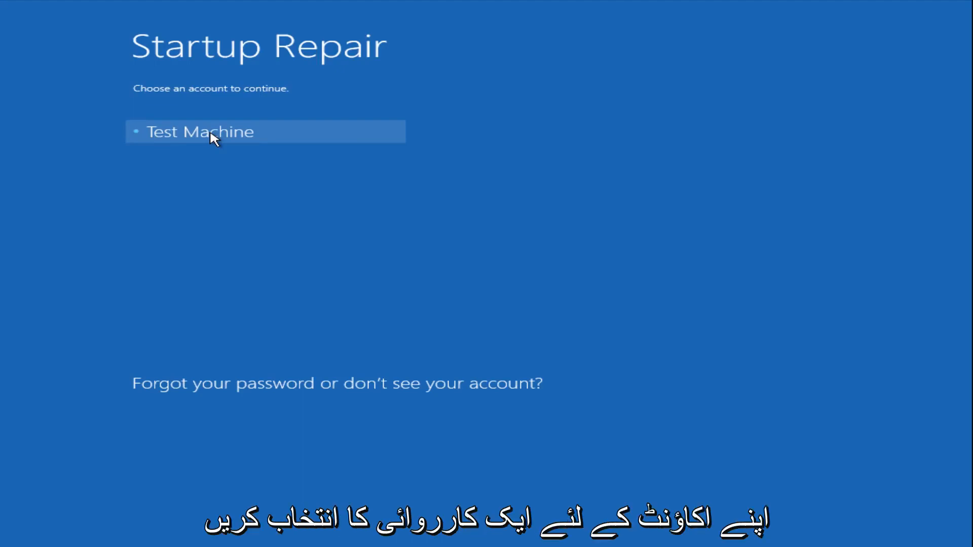
pyautogui.moveTo(205, 162)
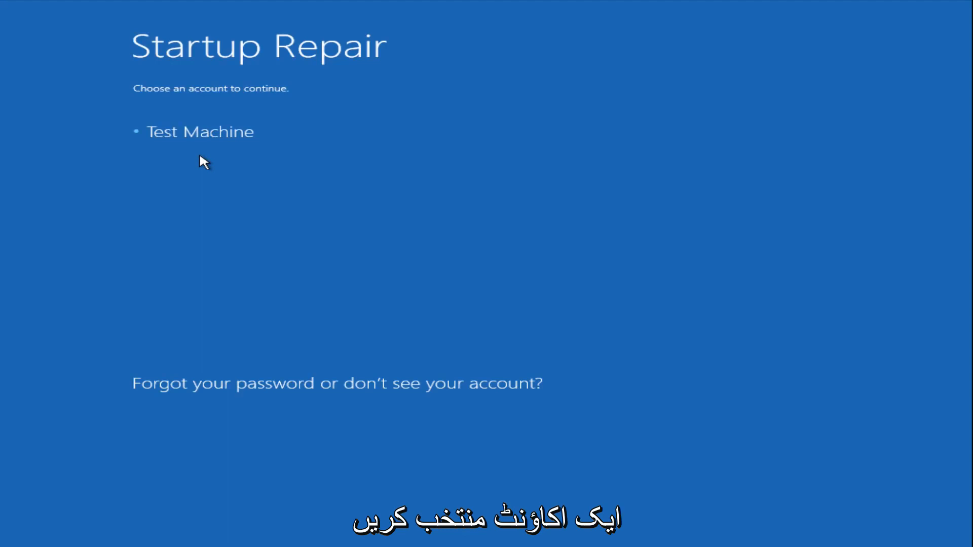
pyautogui.moveTo(226, 171)
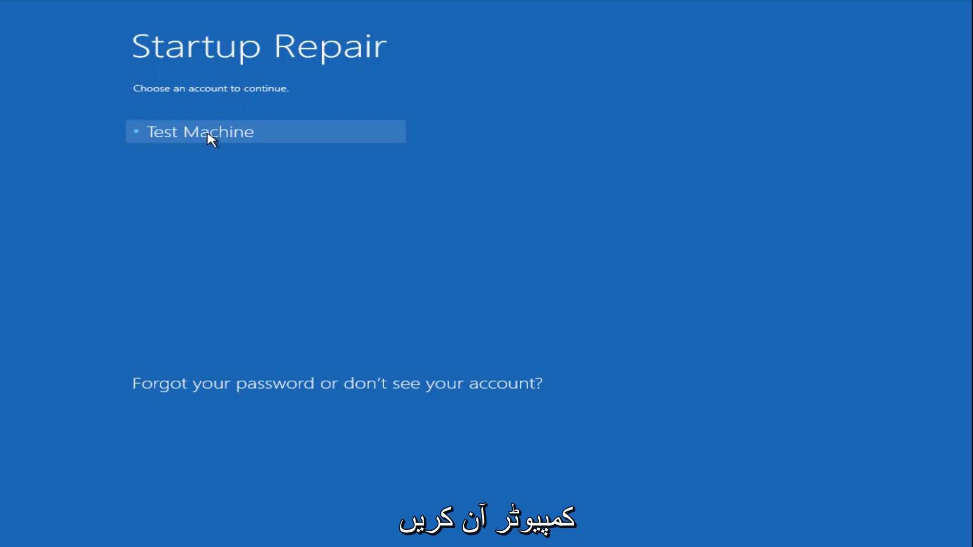
# Step: Choose the PC's account and continue with its password so Startup Repair runs
pyautogui.click(199, 132)
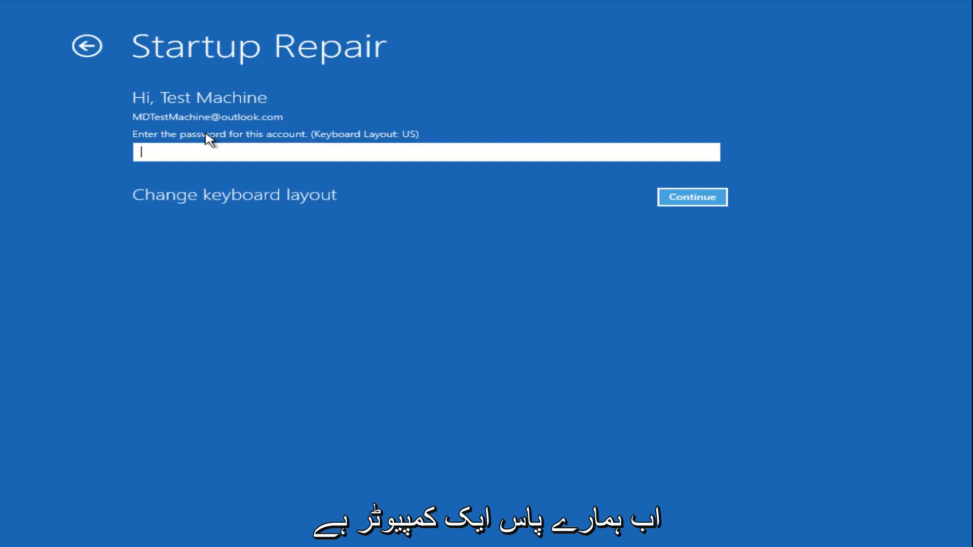
pyautogui.click(693, 197)
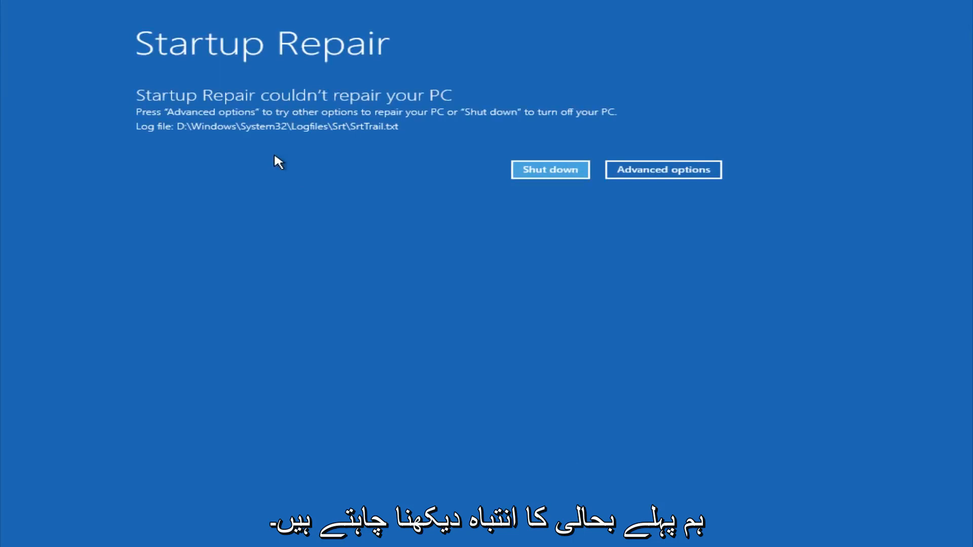
pyautogui.moveTo(446, 102)
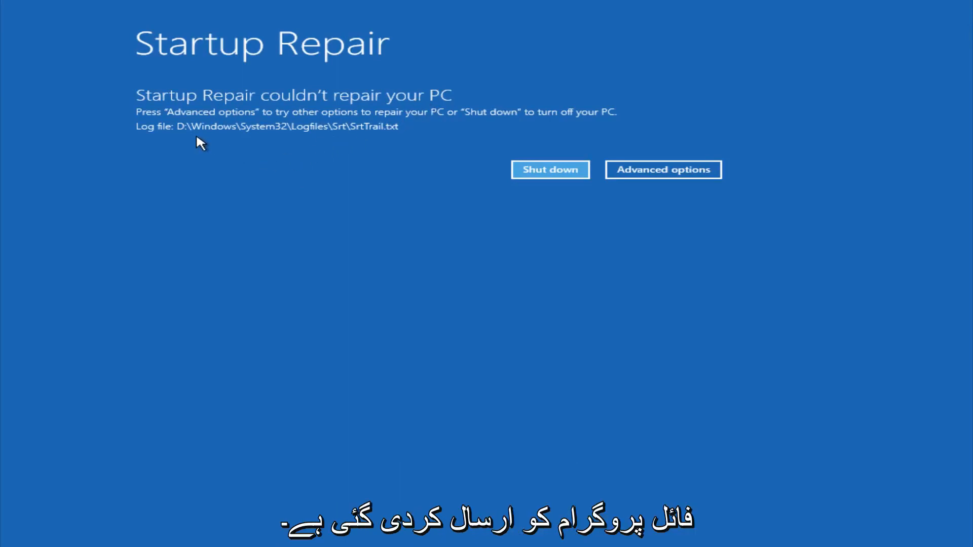
pyautogui.moveTo(361, 144)
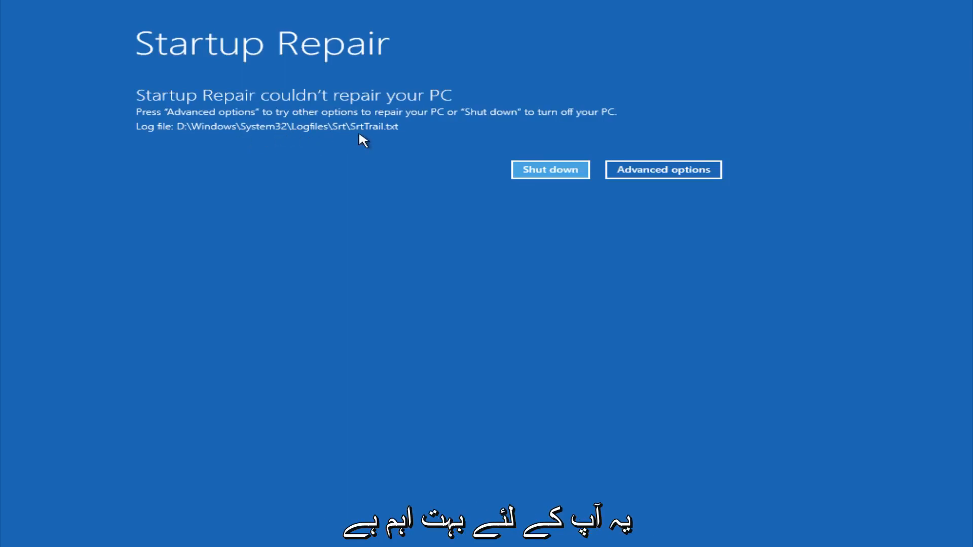
pyautogui.moveTo(322, 96)
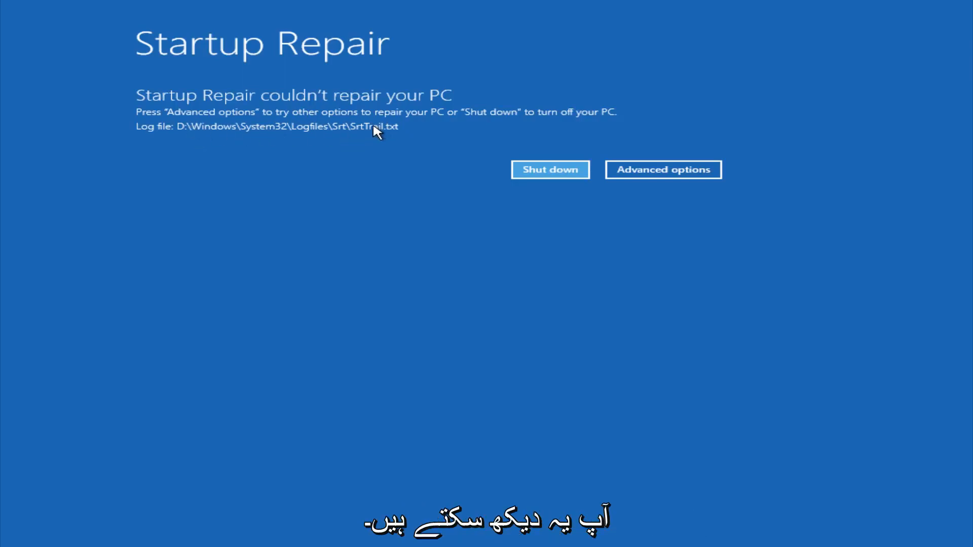
pyautogui.moveTo(304, 142)
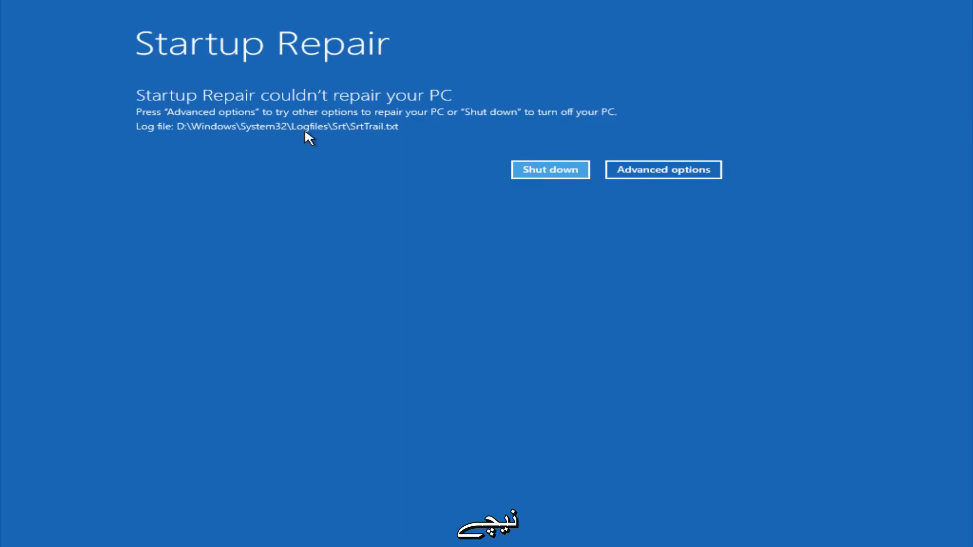
pyautogui.moveTo(385, 141)
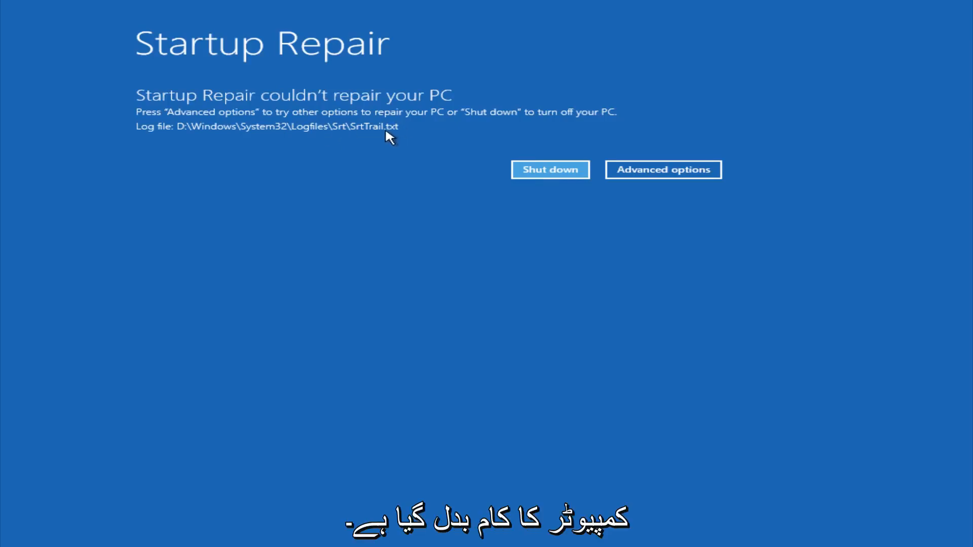
pyautogui.moveTo(384, 141)
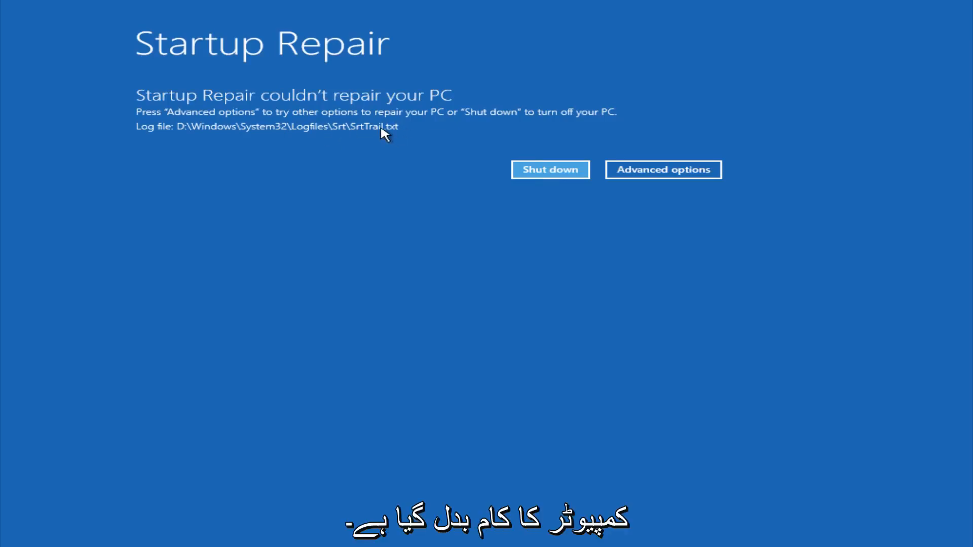
# Step: Leave the 'couldn't repair your PC' result via Advanced options for other recovery choices
pyautogui.click(663, 170)
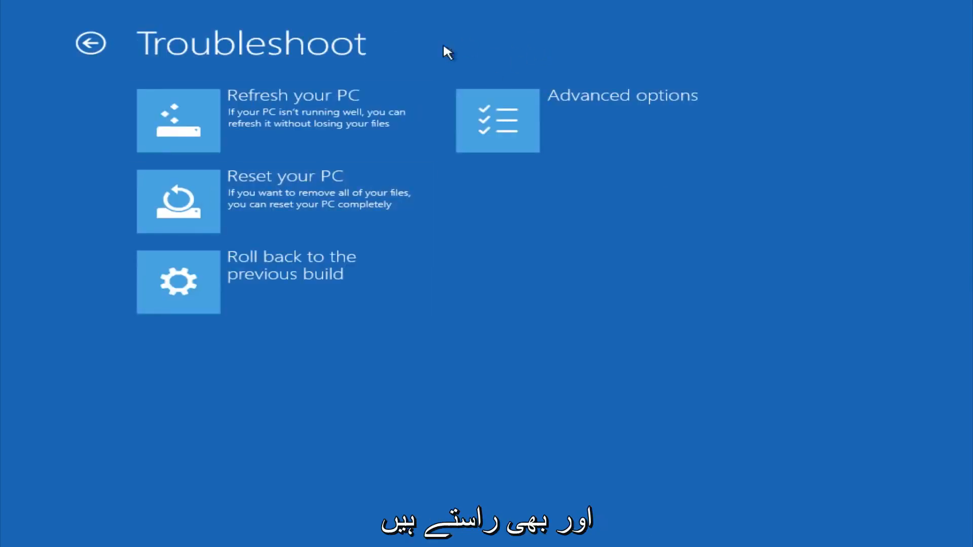
pyautogui.moveTo(193, 125)
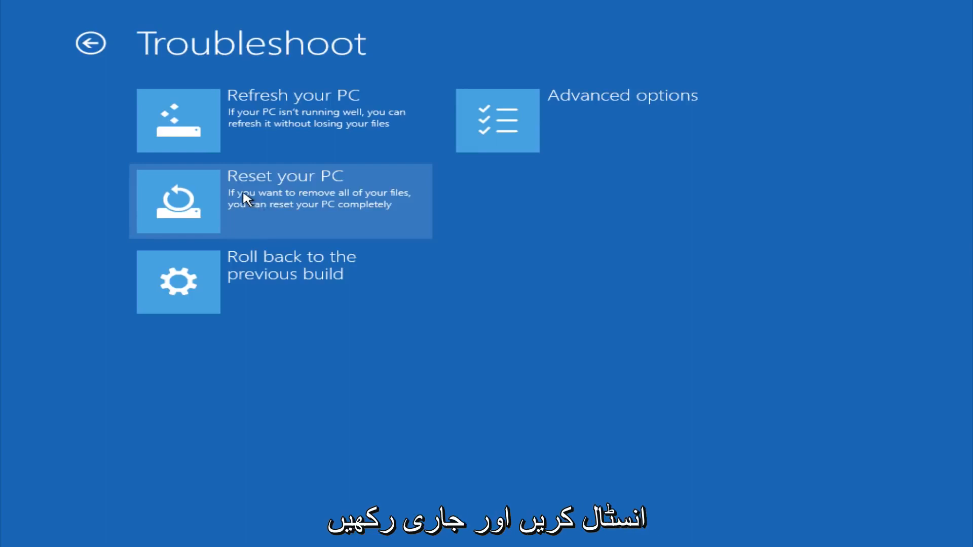
# Step: Browse the Advanced options tools, then back out twice to Choose an option
pyautogui.click(497, 120)
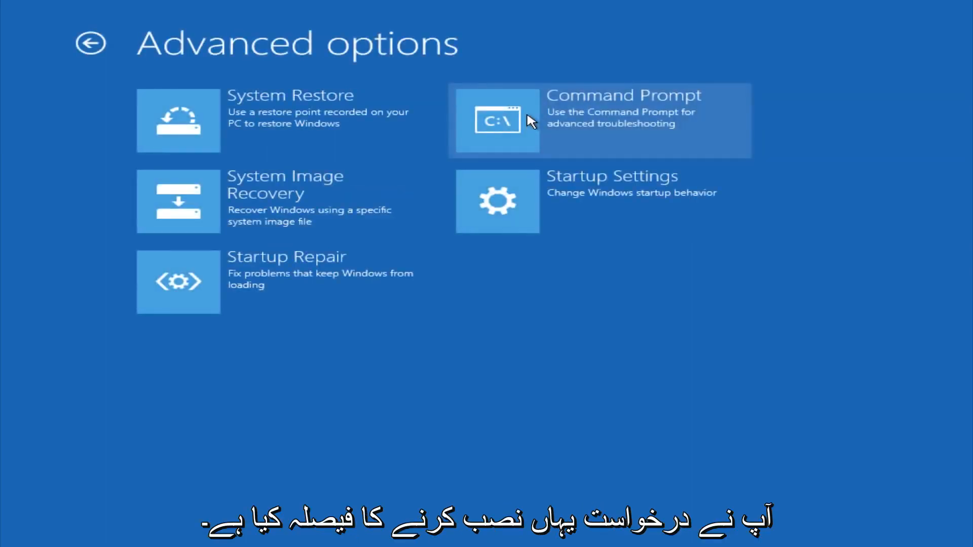
pyautogui.moveTo(334, 137)
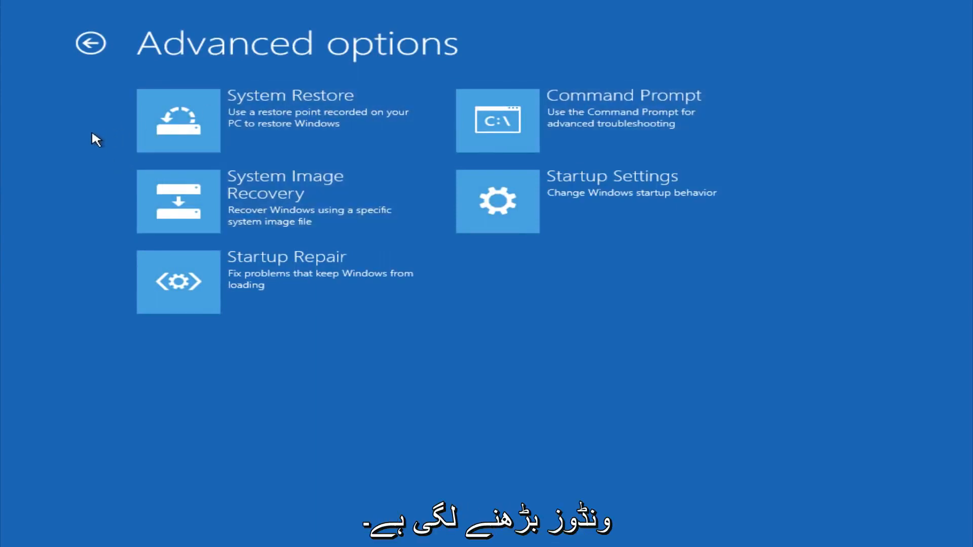
pyautogui.moveTo(180, 120)
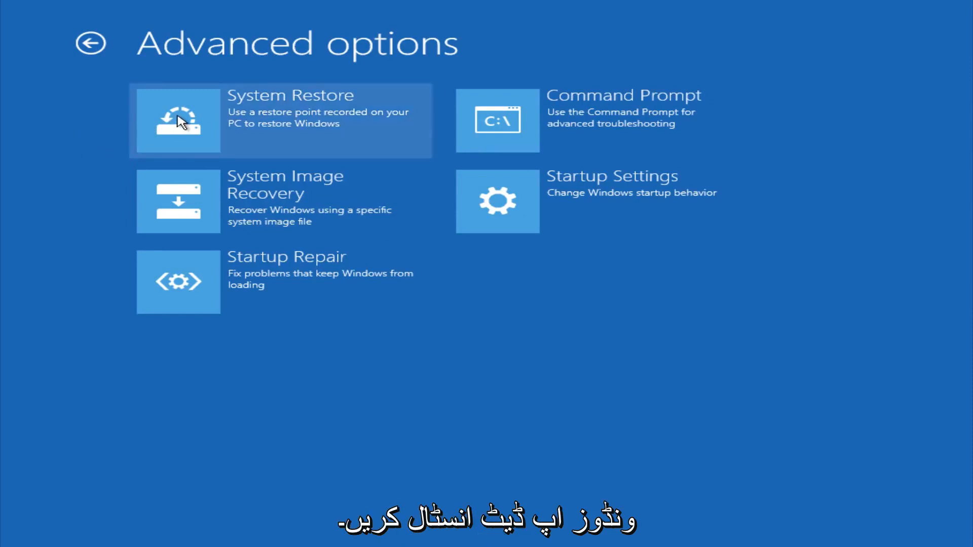
pyautogui.moveTo(231, 215)
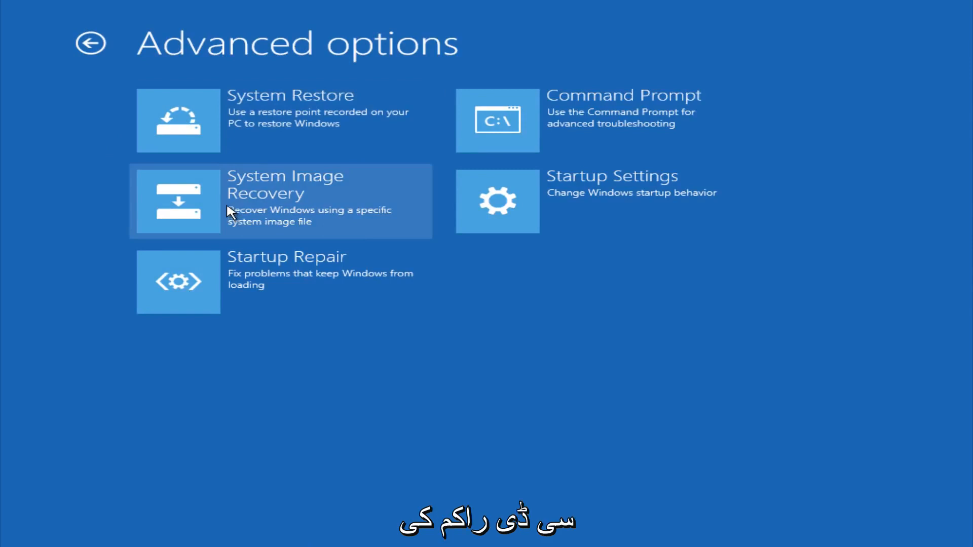
pyautogui.moveTo(513, 122)
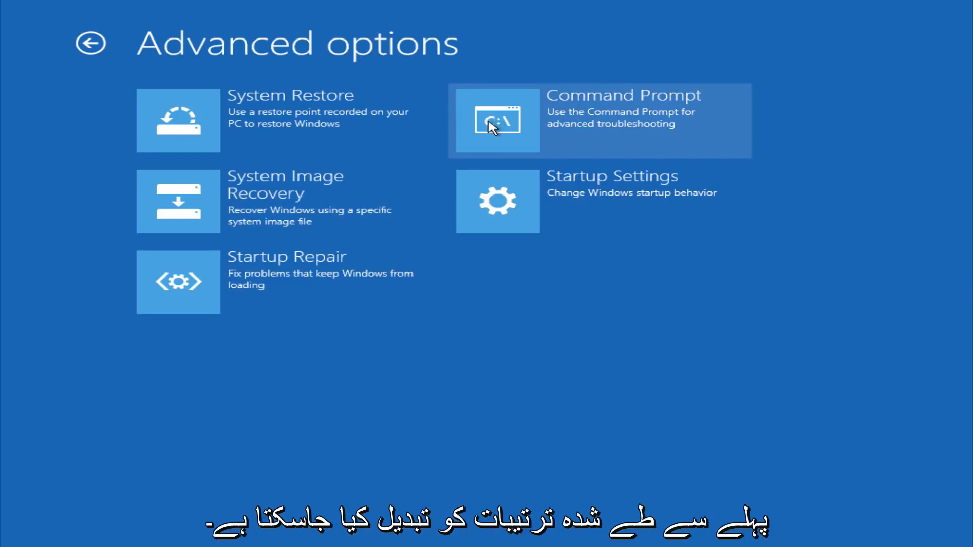
pyautogui.moveTo(102, 81)
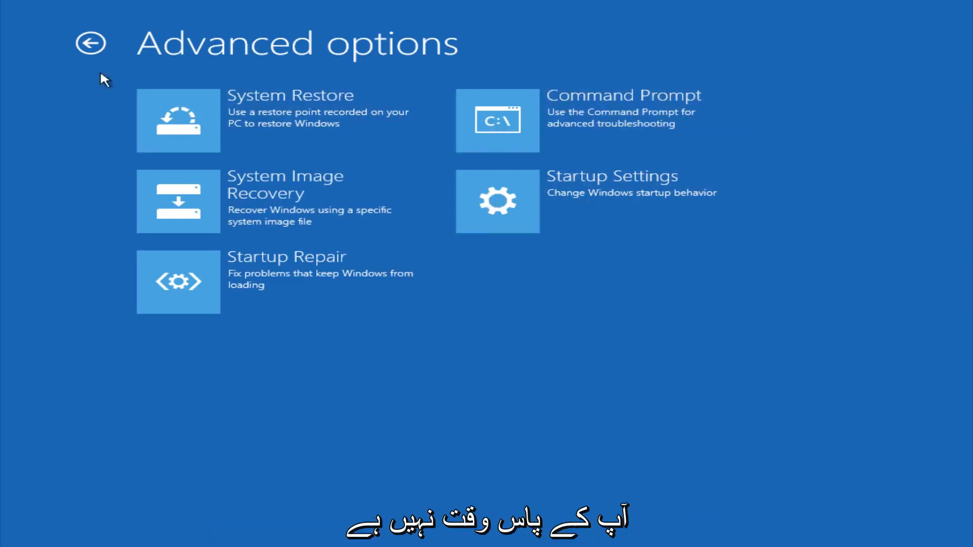
pyautogui.click(92, 44)
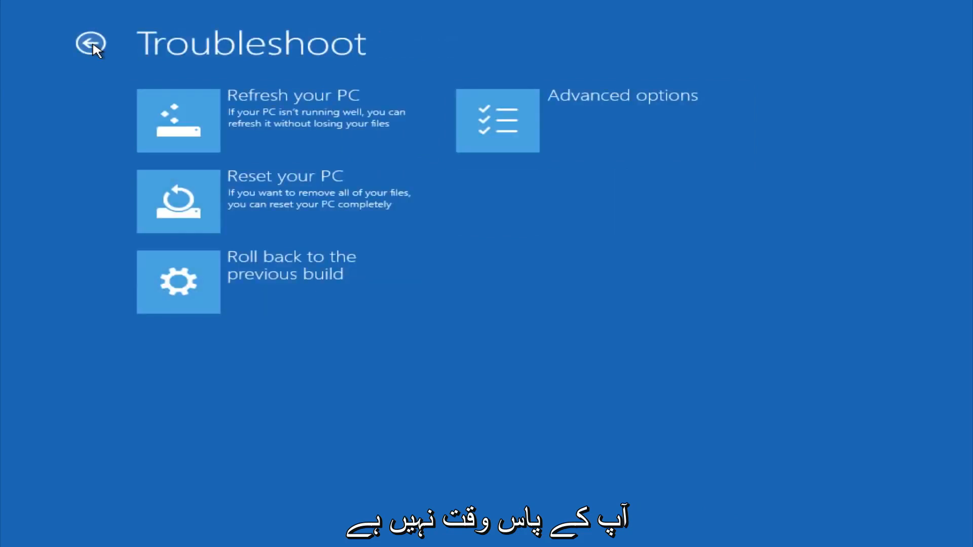
pyautogui.click(91, 45)
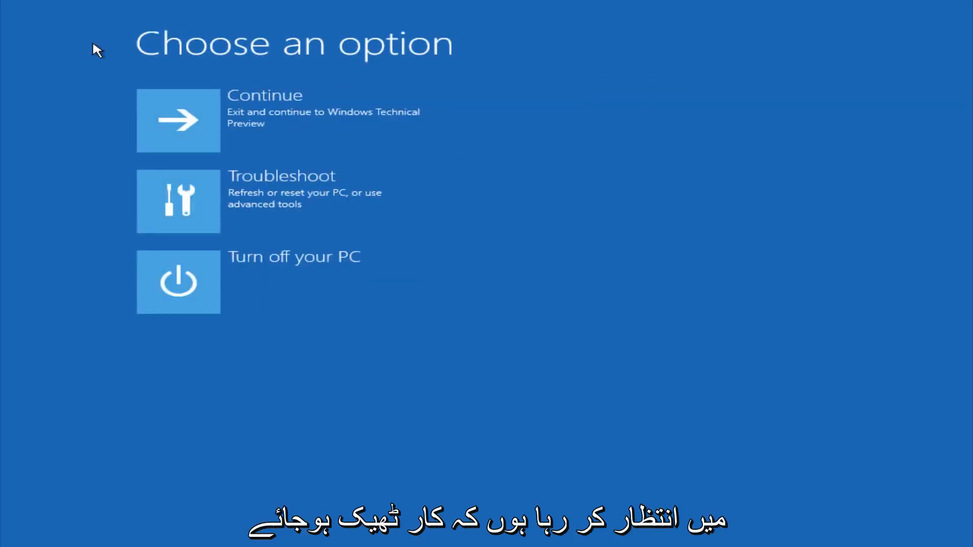